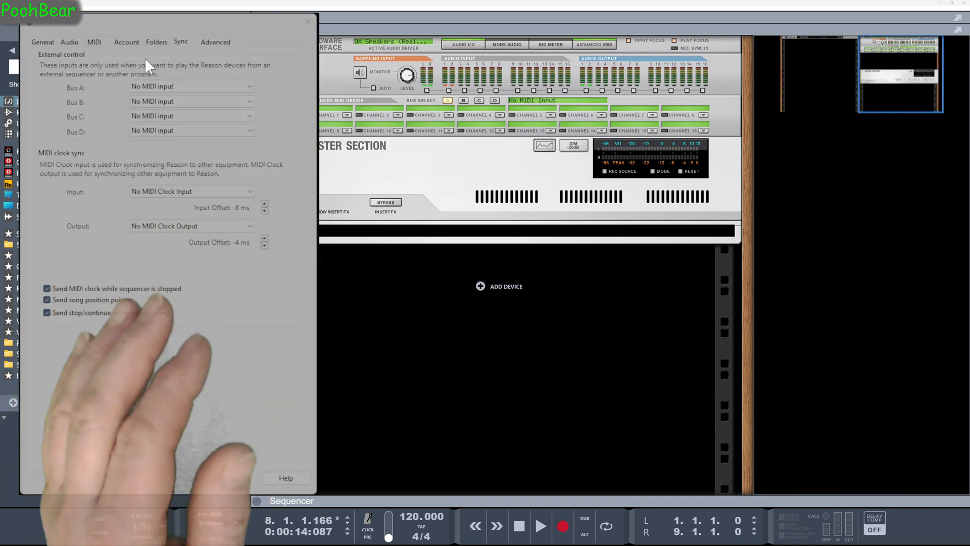
# Set external control bus A input to the Steinberg UR22mkII MIDI port
pyautogui.click(191, 86)
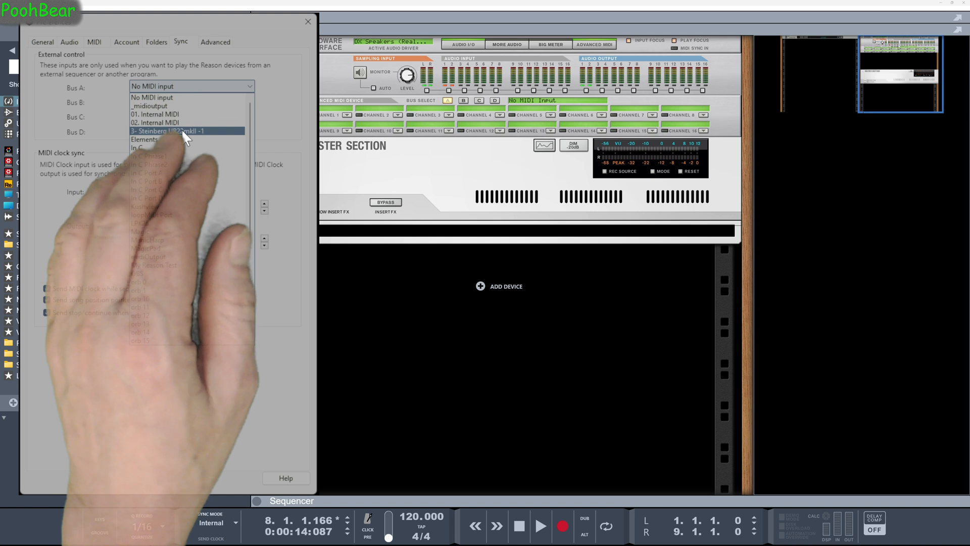
pyautogui.click(167, 130)
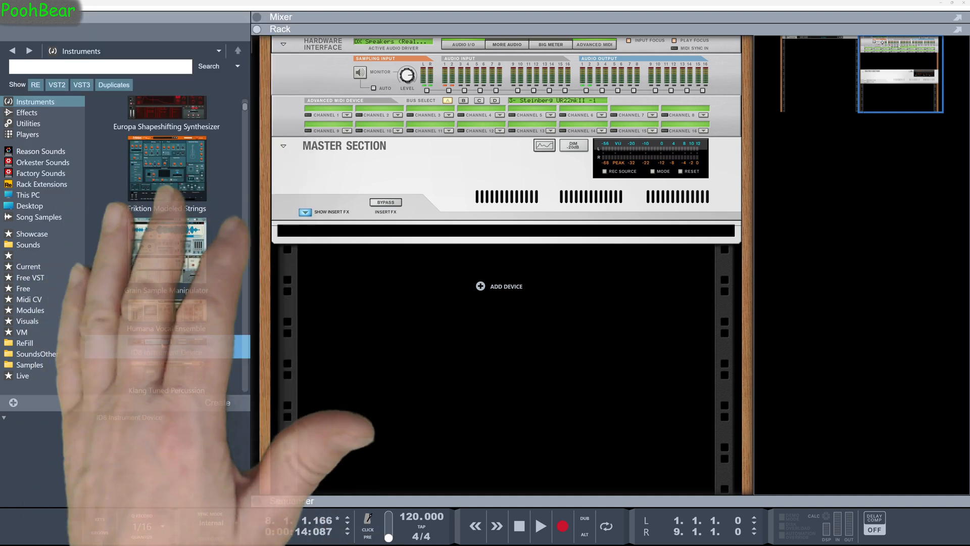
# Add an ID8 instrument device and route bus A channel 1 to ID8 1 In
pyautogui.doubleClick(167, 352)
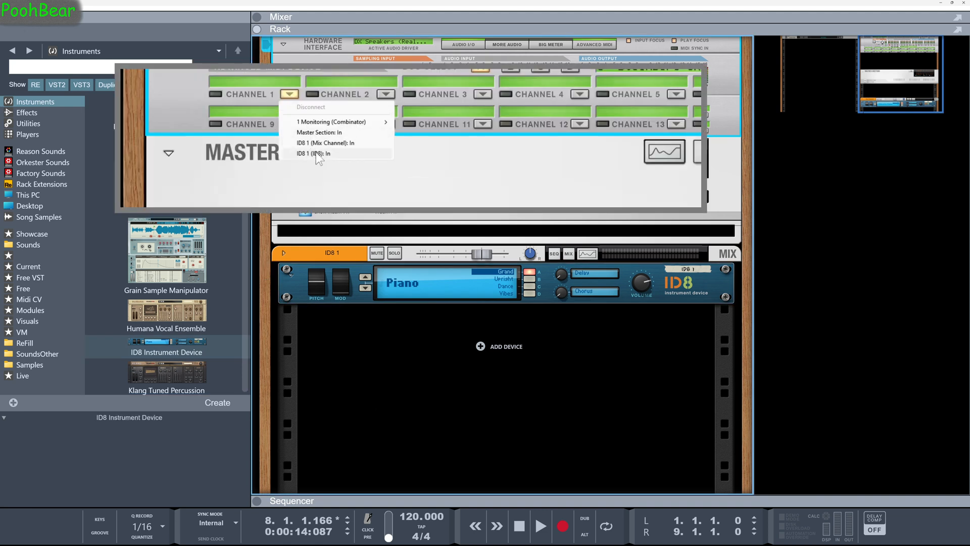
pyautogui.click(321, 144)
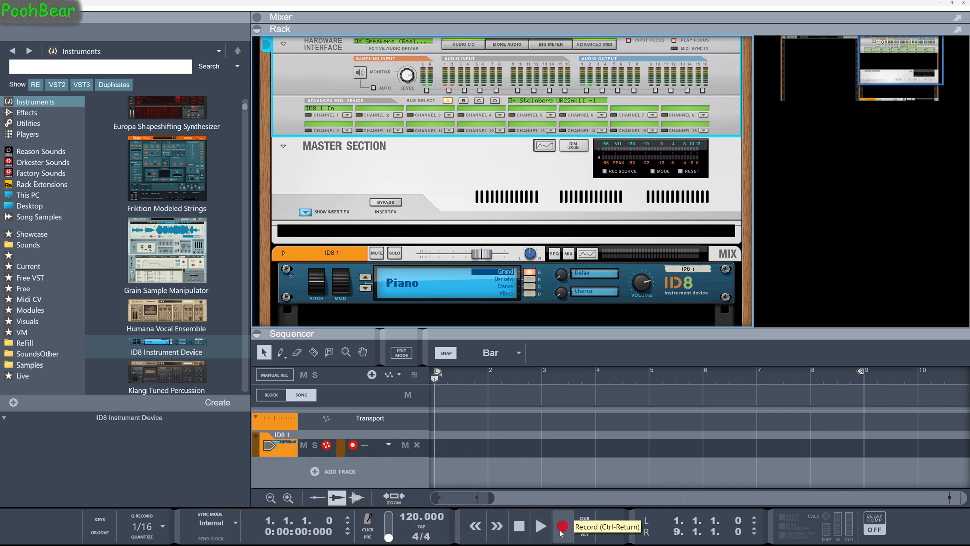
# Record a brief test take from the keyboard onto the ID8 1 track
pyautogui.click(561, 526)
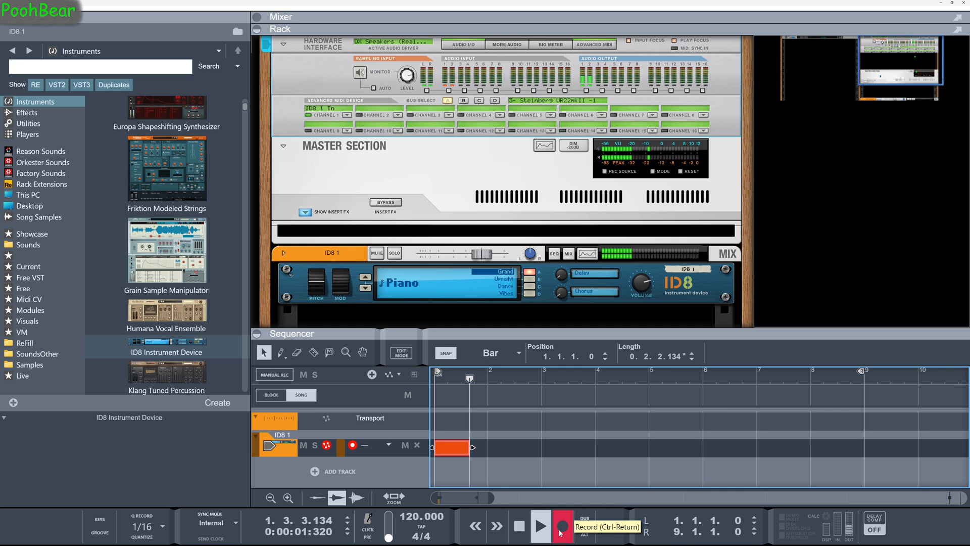
pyautogui.click(560, 525)
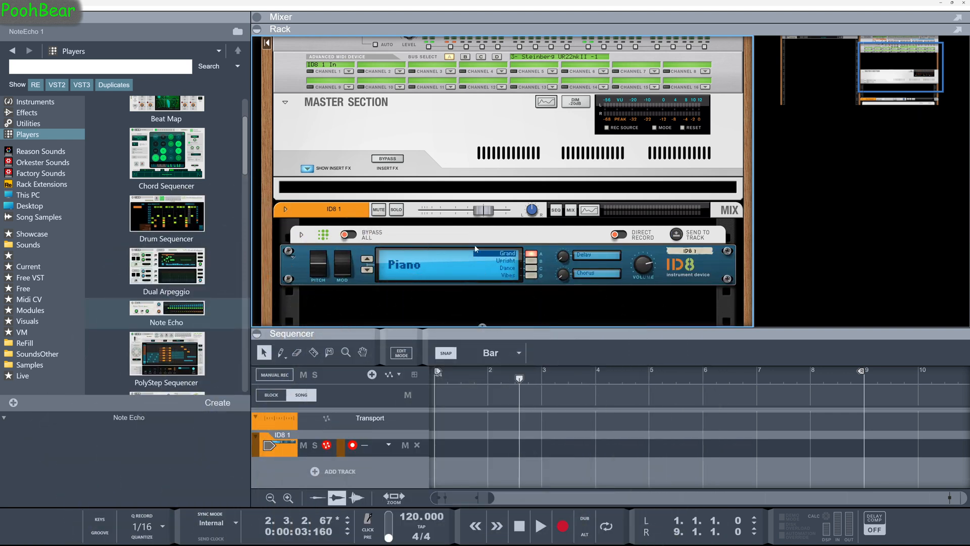
# Rewind, record a three-bar keyboard take on ID8 1, then play it back
pyautogui.click(618, 236)
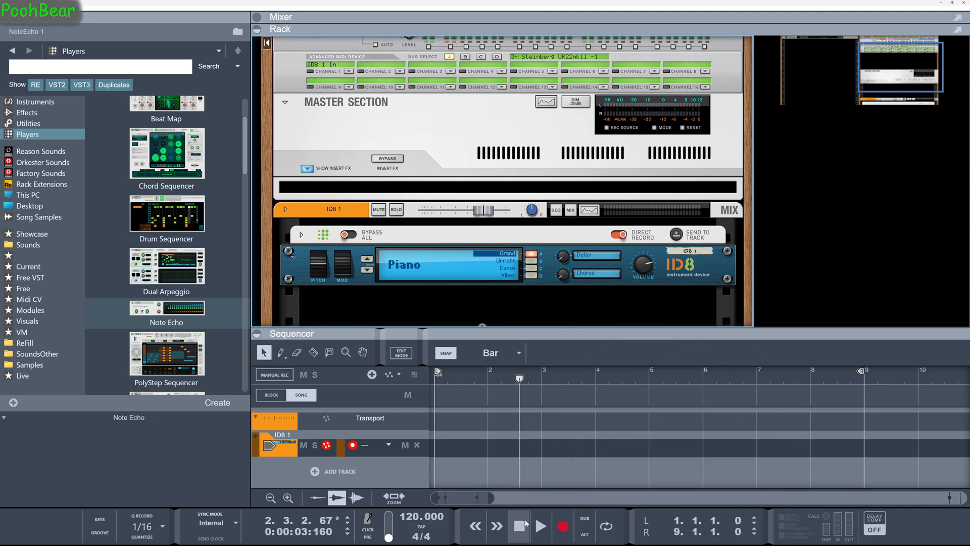
pyautogui.click(540, 526)
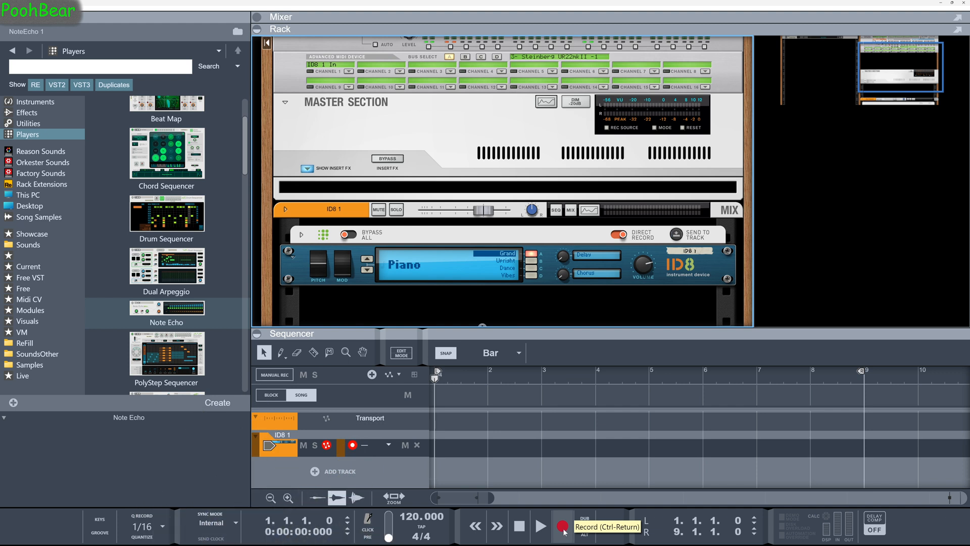
pyautogui.click(563, 526)
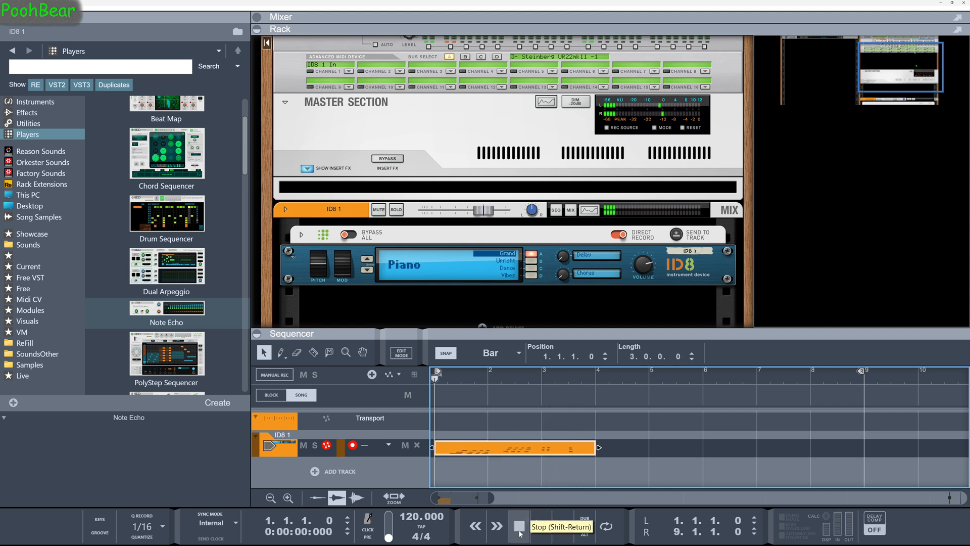
pyautogui.click(540, 524)
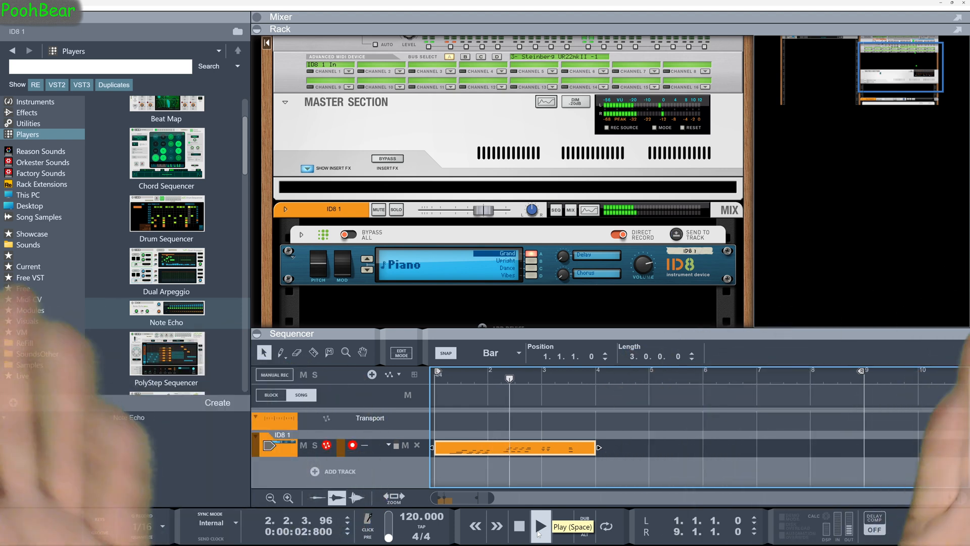
pyautogui.click(540, 525)
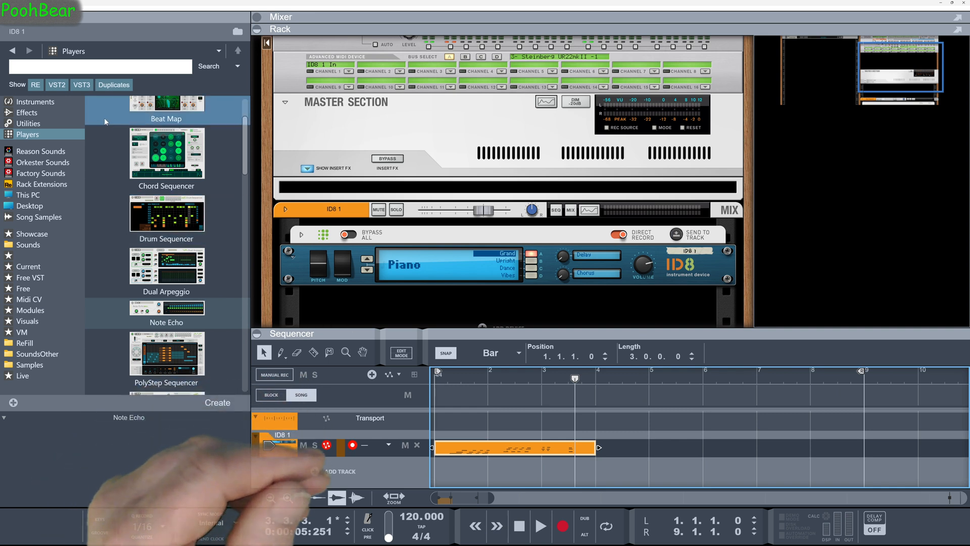
pyautogui.click(35, 101)
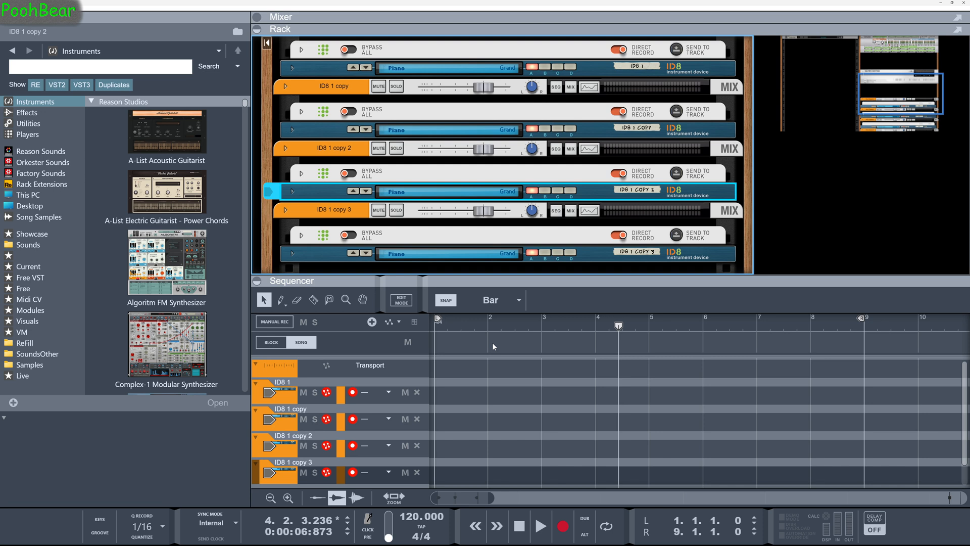
pyautogui.moveTo(475, 109)
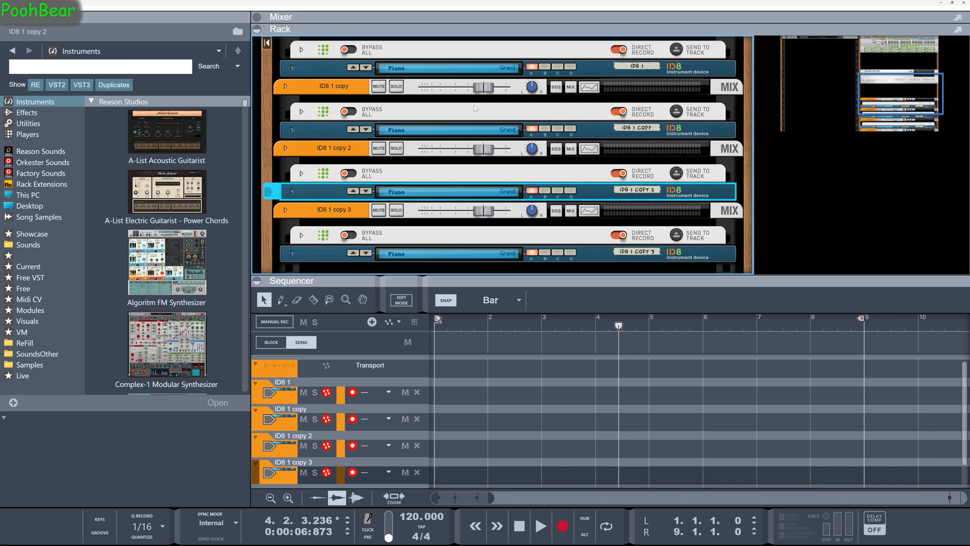
# Route bus A channels 2–4 to the ID8 1 copy, copy 2 and copy 3 inputs
pyautogui.click(398, 89)
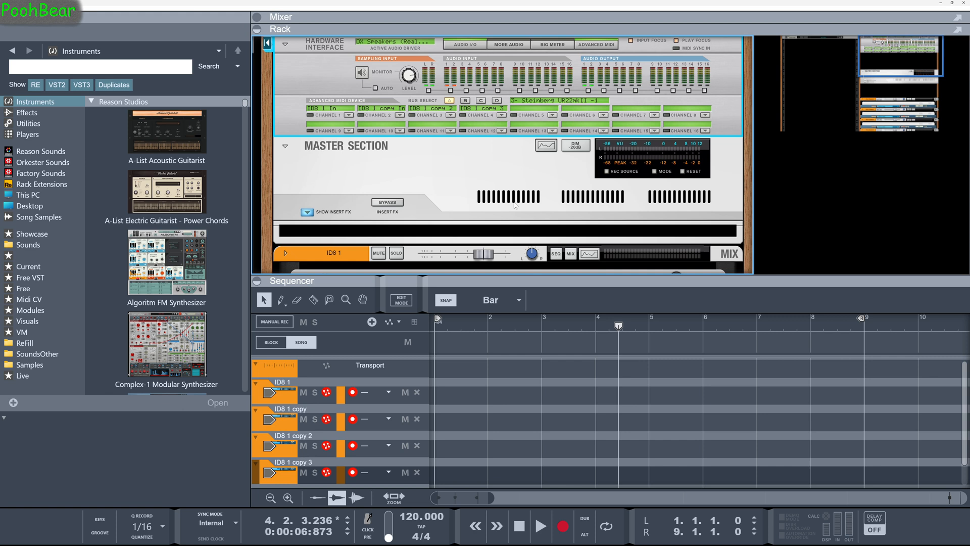
pyautogui.moveTo(791, 439)
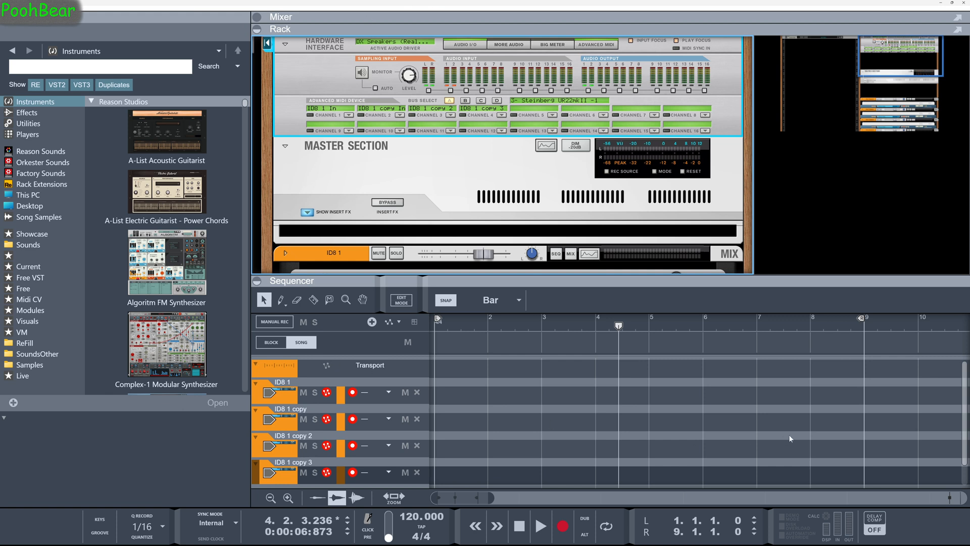
# Record a roughly twelve-bar external MIDI take onto all four ID8 tracks
pyautogui.click(563, 526)
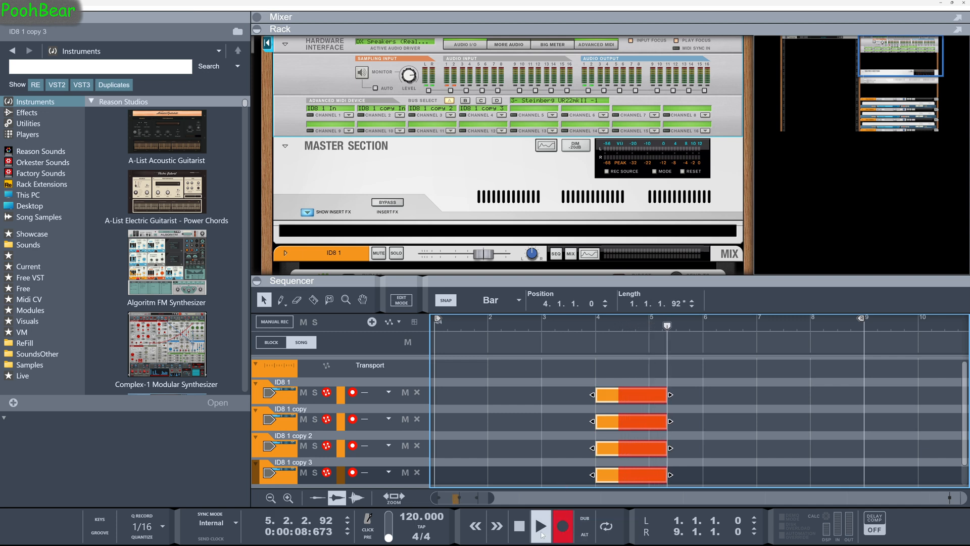
pyautogui.click(519, 526)
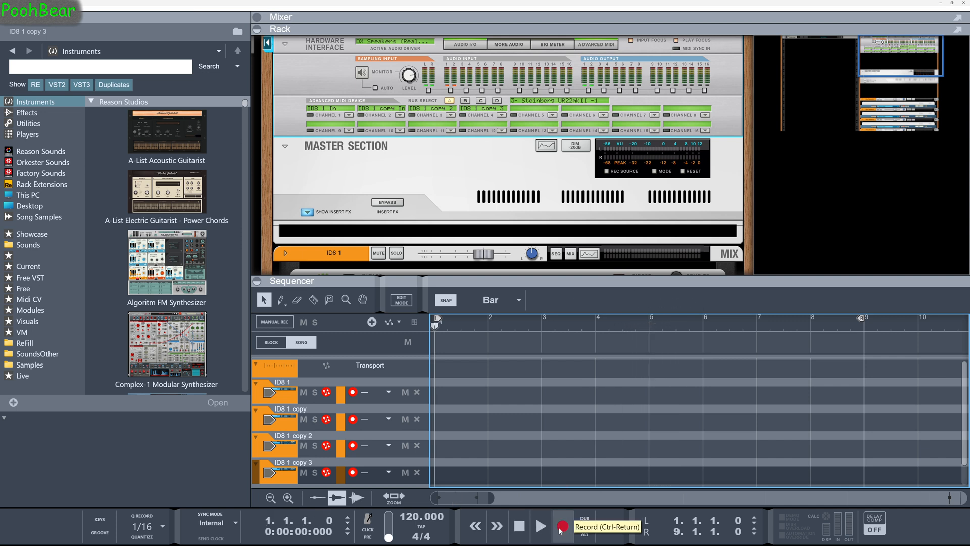
pyautogui.click(562, 525)
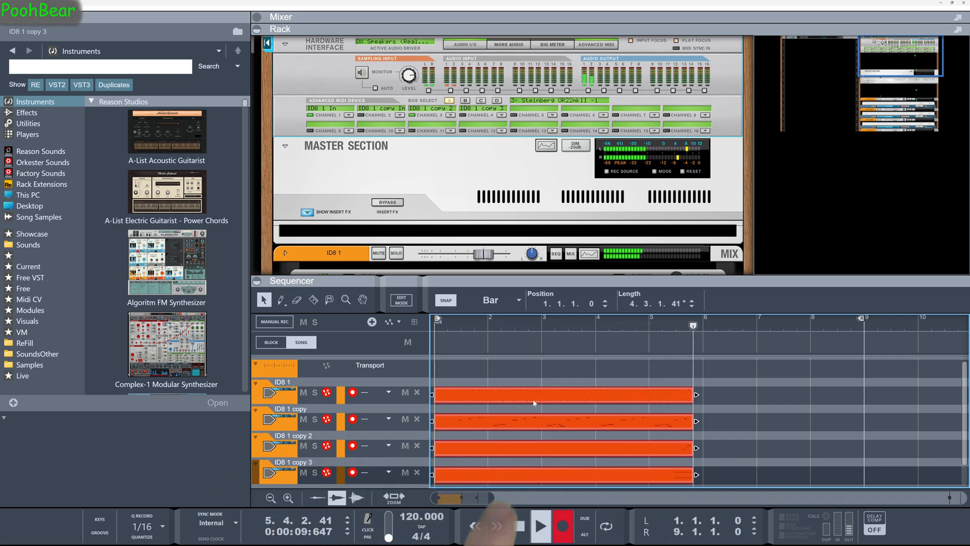
pyautogui.click(540, 525)
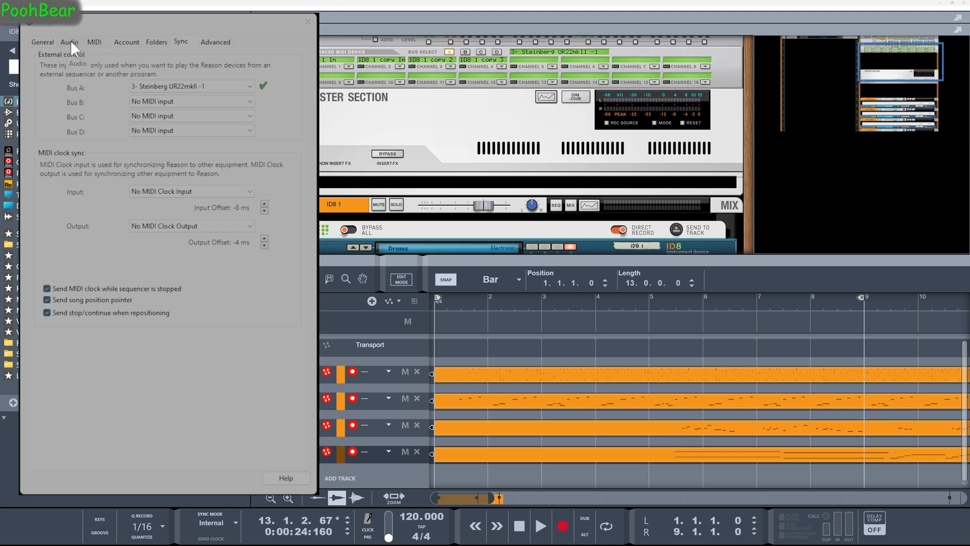
# Switch Preferences to the MIDI page and acknowledge the shared-port warning
pyautogui.click(94, 41)
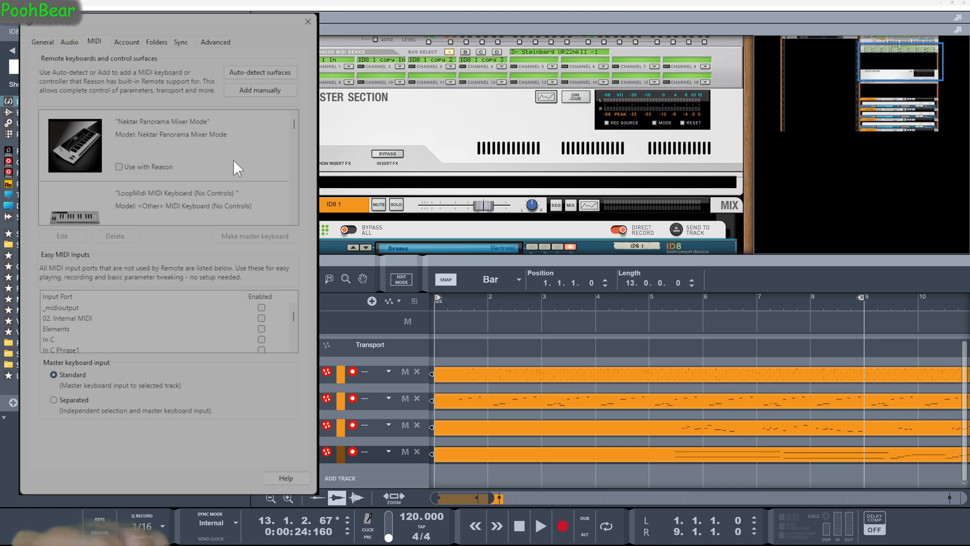
pyautogui.moveTo(242, 165)
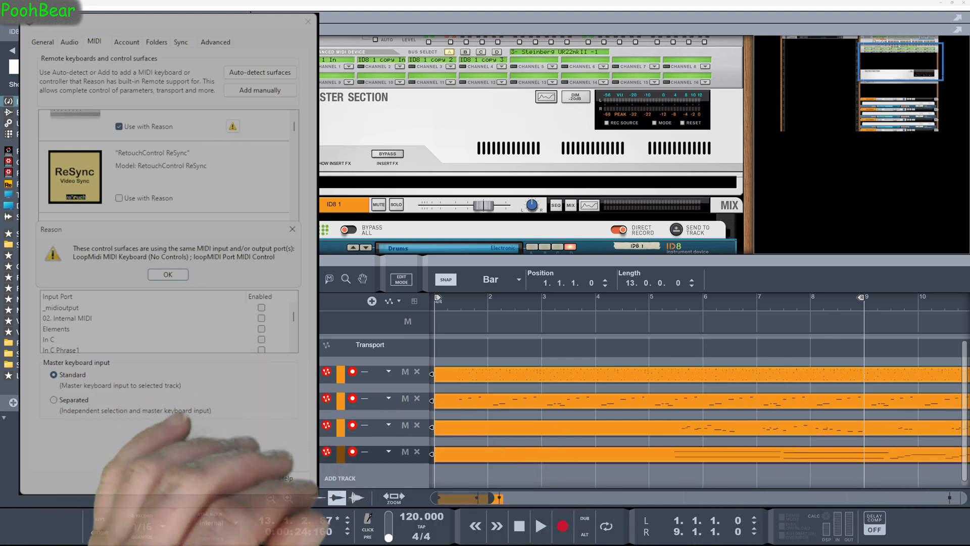
pyautogui.click(167, 274)
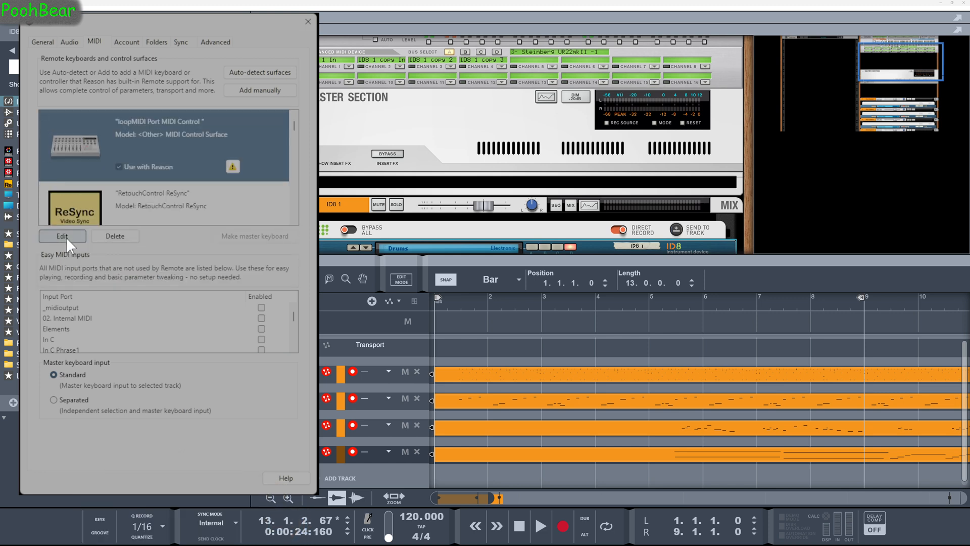
# Review the loopMIDI Port MIDI Control surface's input settings and leave them unchanged
pyautogui.click(62, 235)
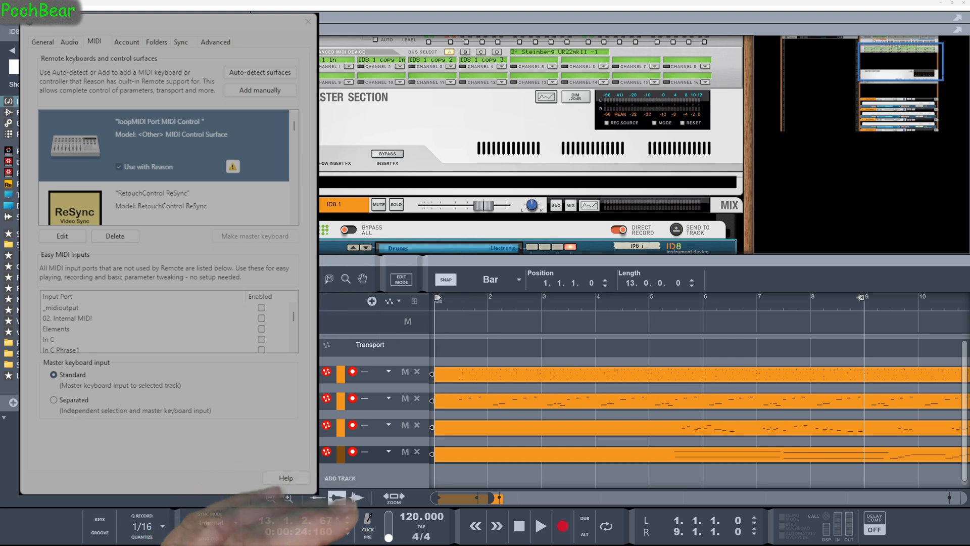
pyautogui.click(62, 236)
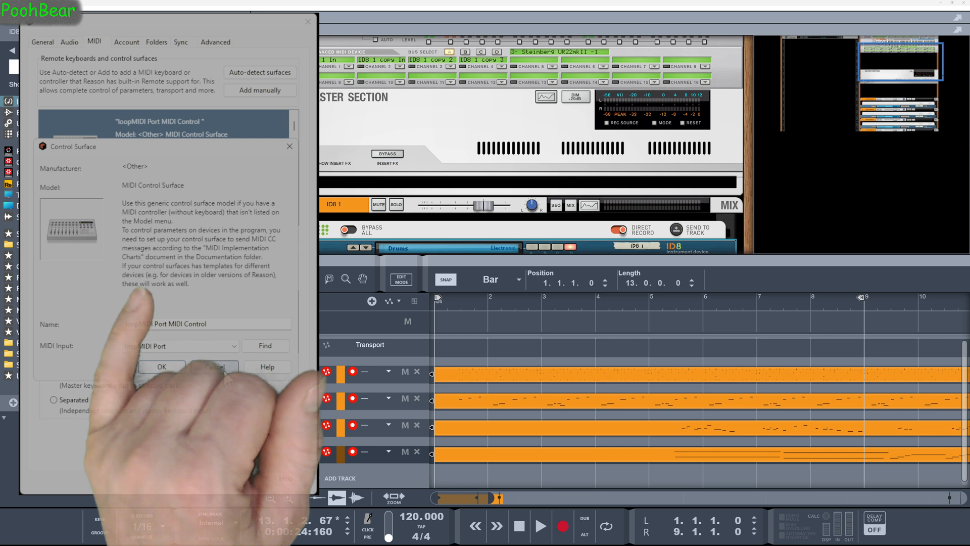
pyautogui.click(162, 366)
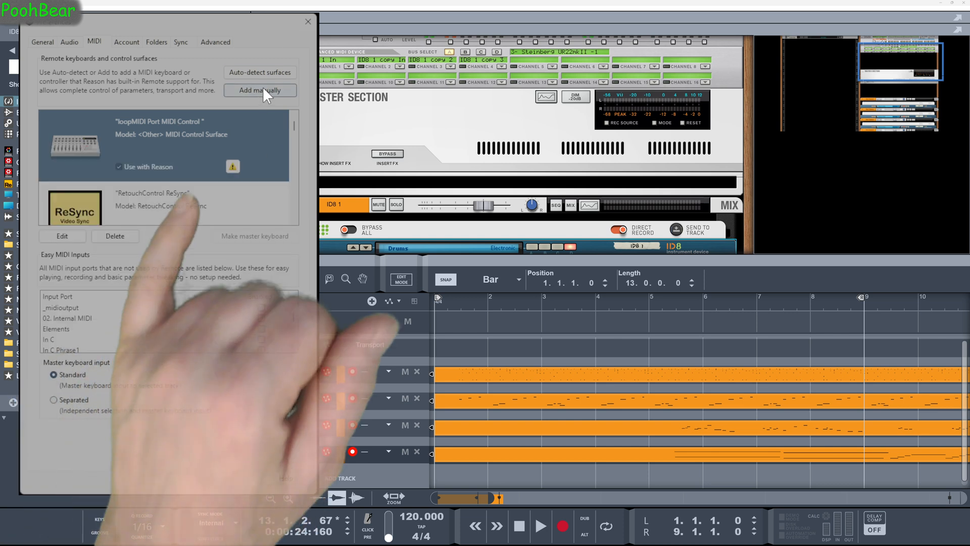
# Manually add an <Other> MIDI Keyboard (No Controls) surface with loopMIDI Port as input
pyautogui.click(260, 90)
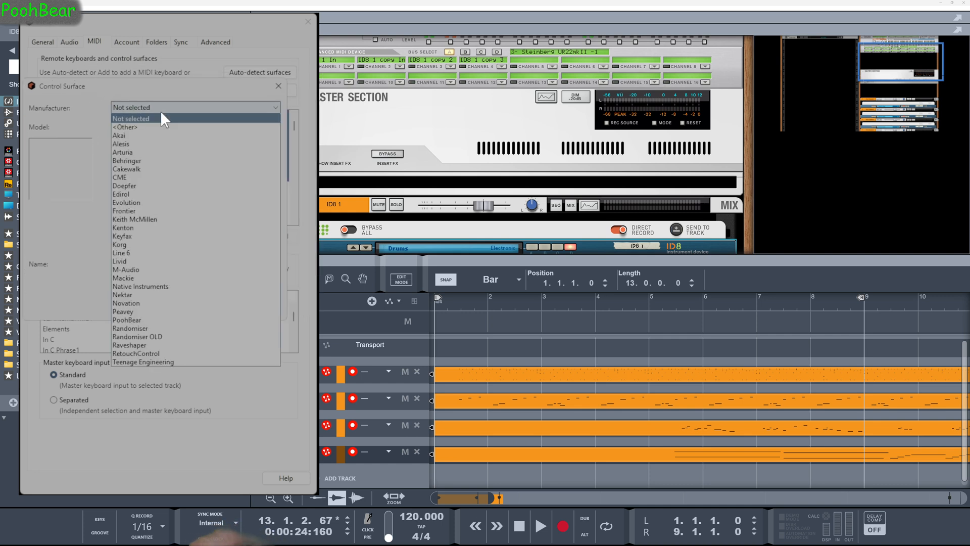
pyautogui.click(124, 127)
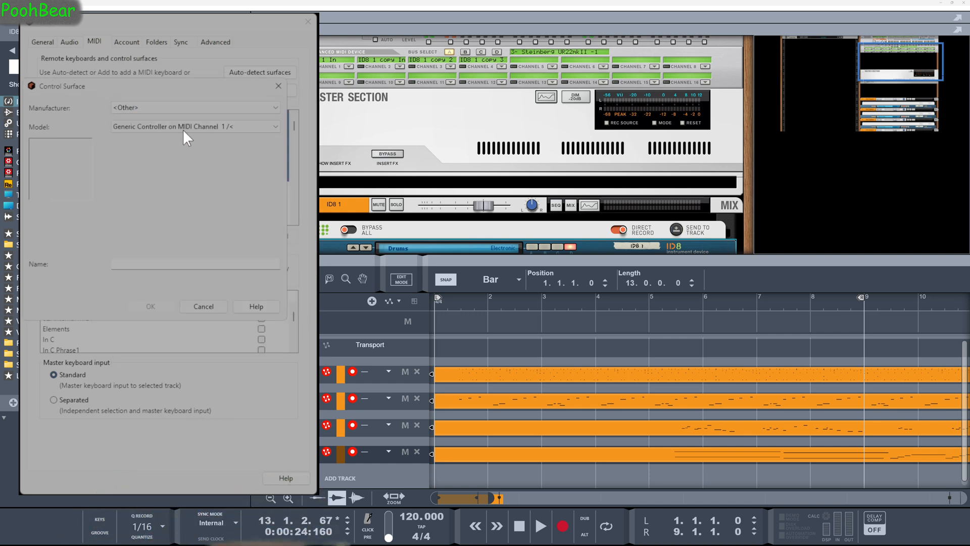
pyautogui.click(195, 126)
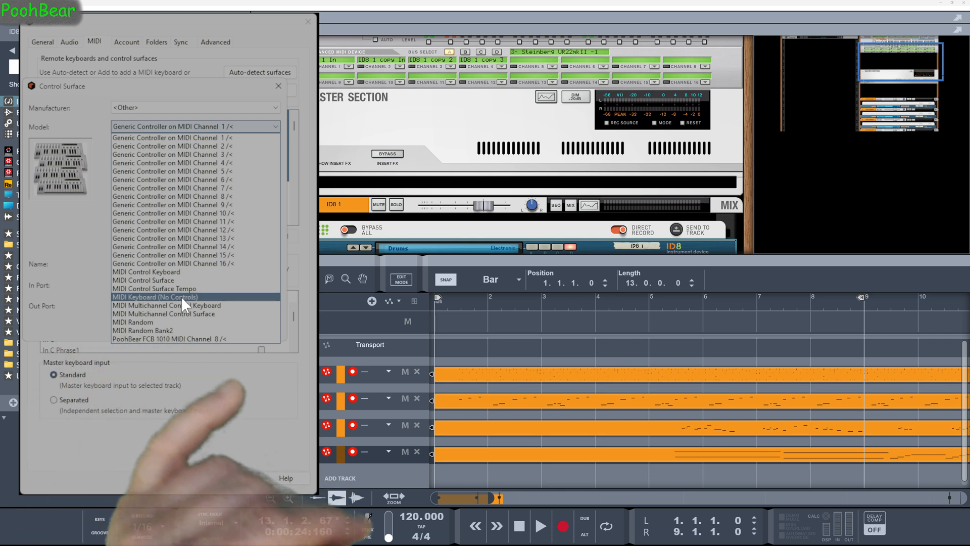
pyautogui.click(153, 297)
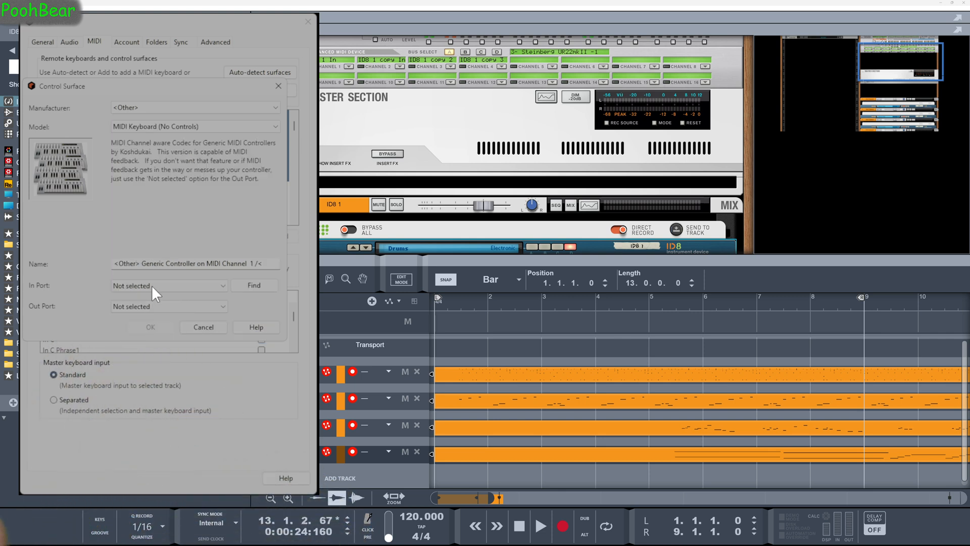
pyautogui.click(167, 285)
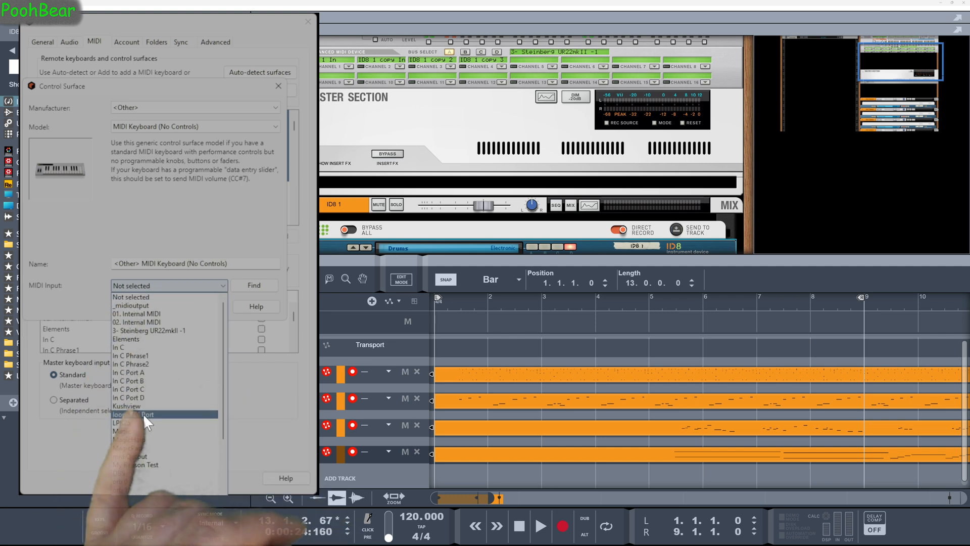
pyautogui.click(145, 415)
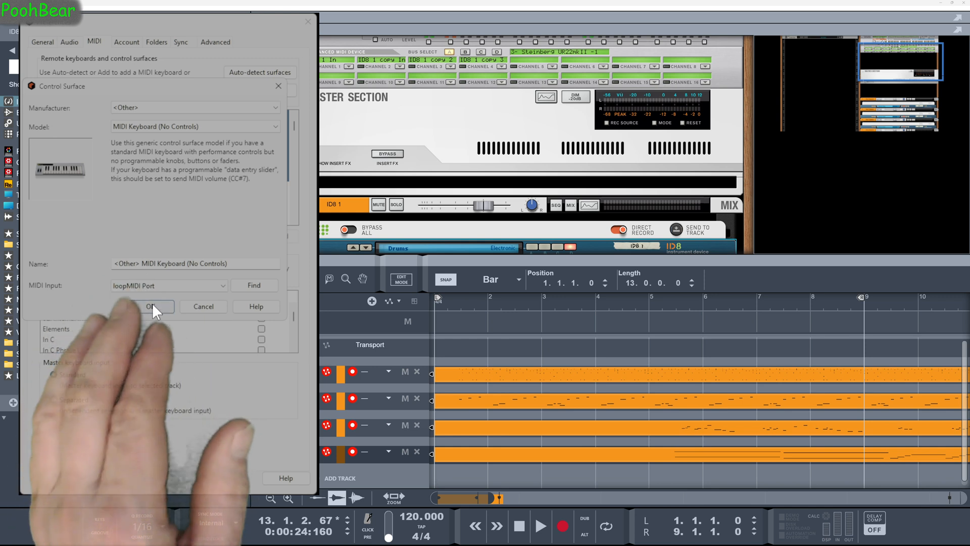
# Confirm the new keyboard surface as master keyboard and dismiss its shared-port warning
pyautogui.click(154, 306)
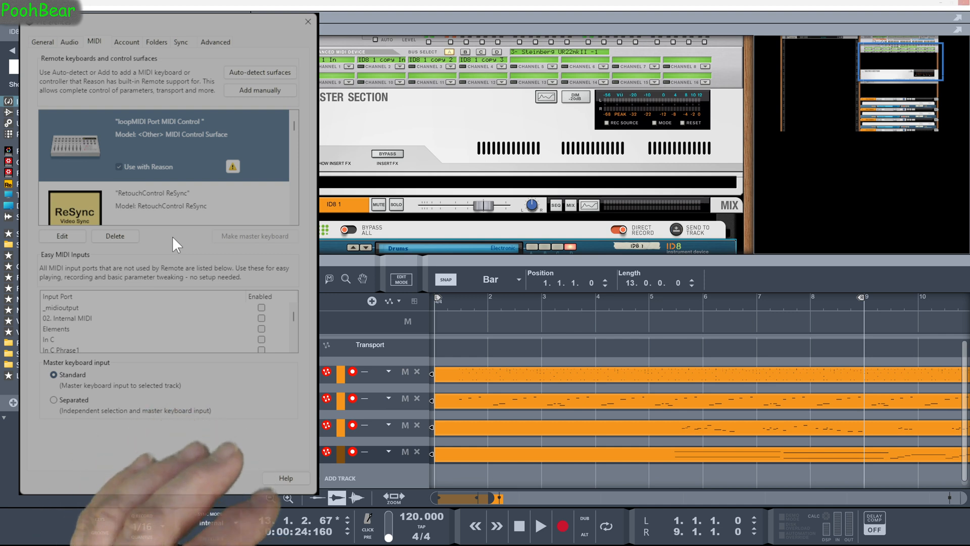
pyautogui.moveTo(298, 127)
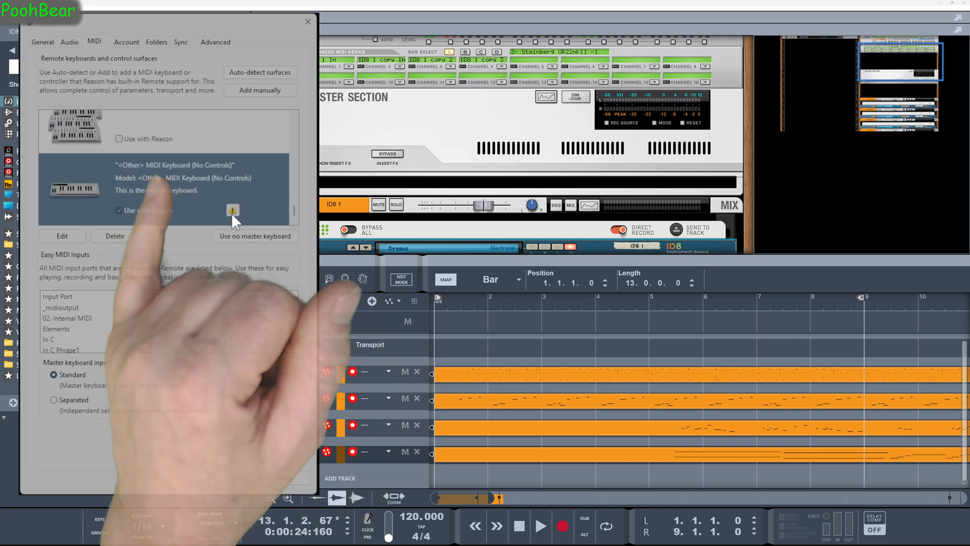
pyautogui.click(233, 211)
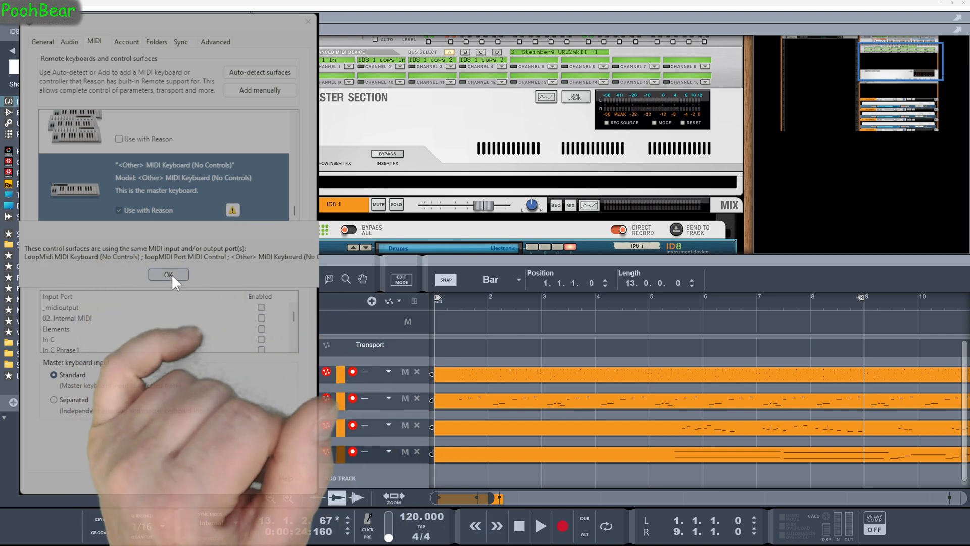
pyautogui.click(169, 274)
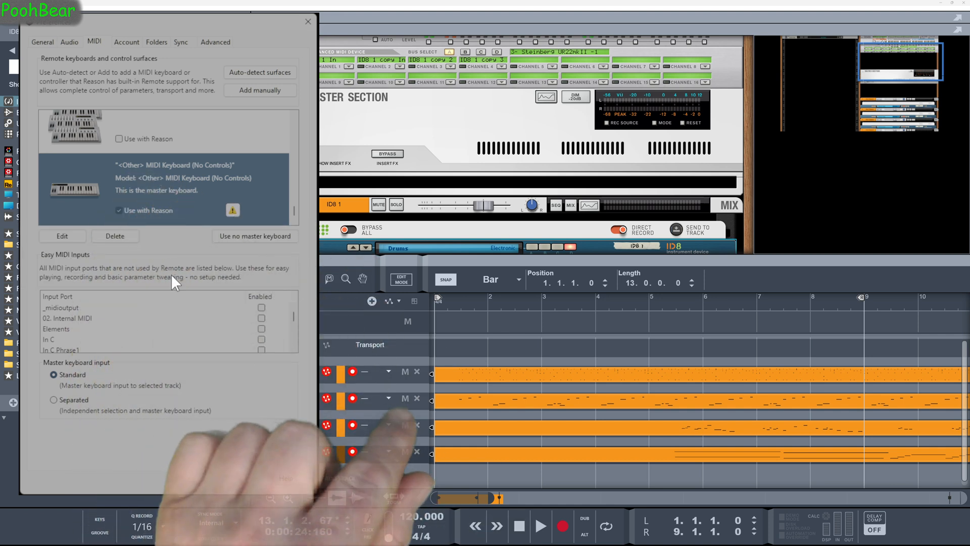